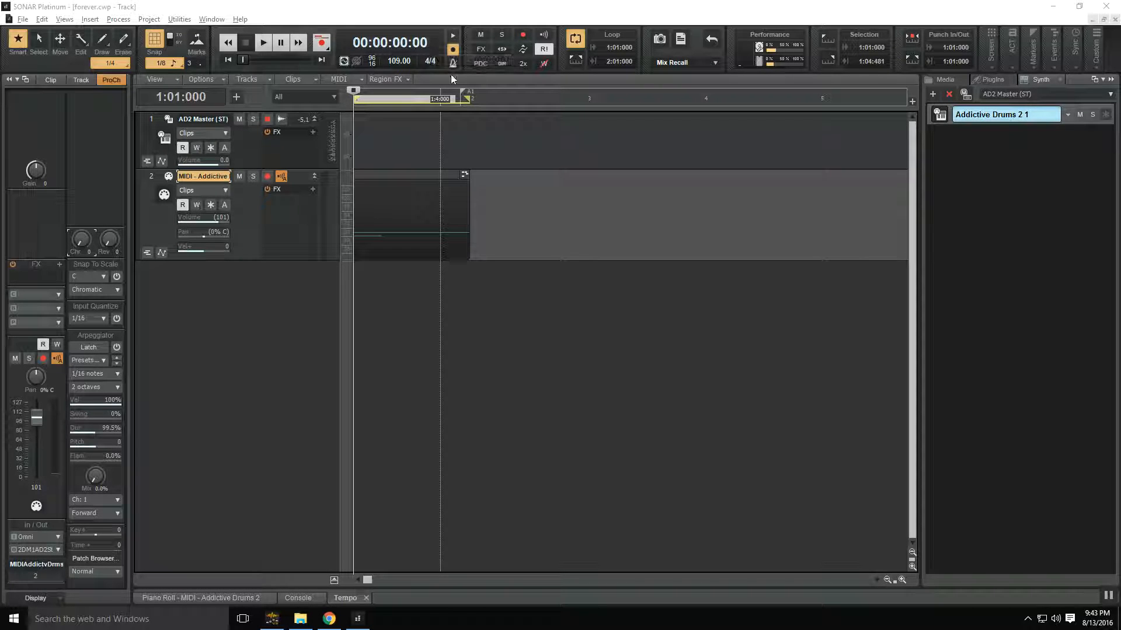
pyautogui.moveTo(452, 62)
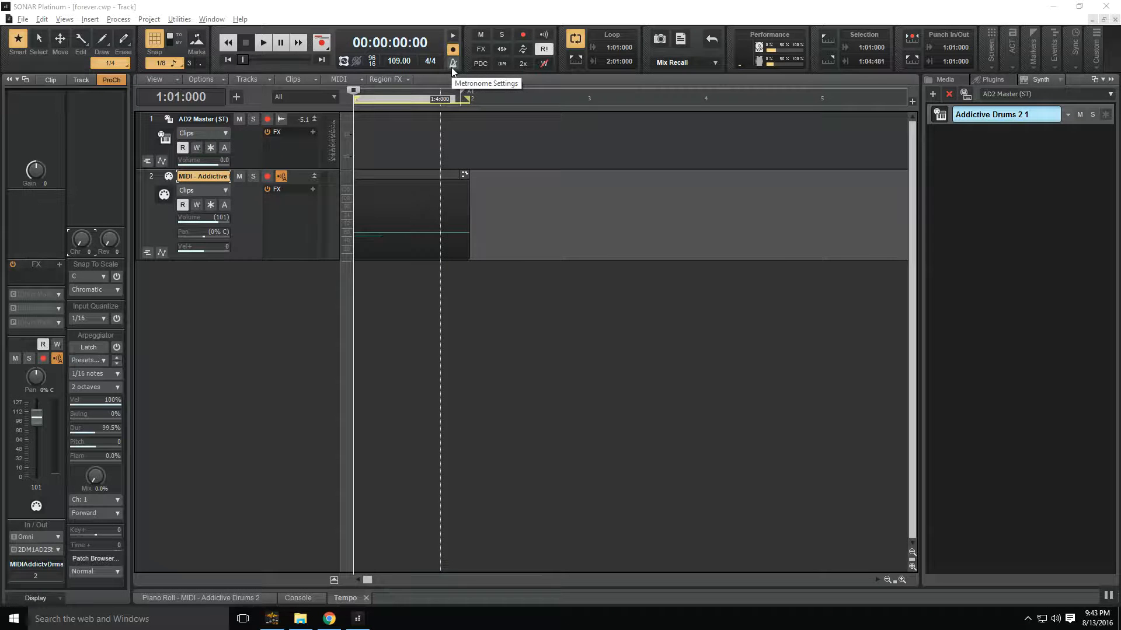
# Open the metronome settings, then close them without making changes
pyautogui.click(450, 64)
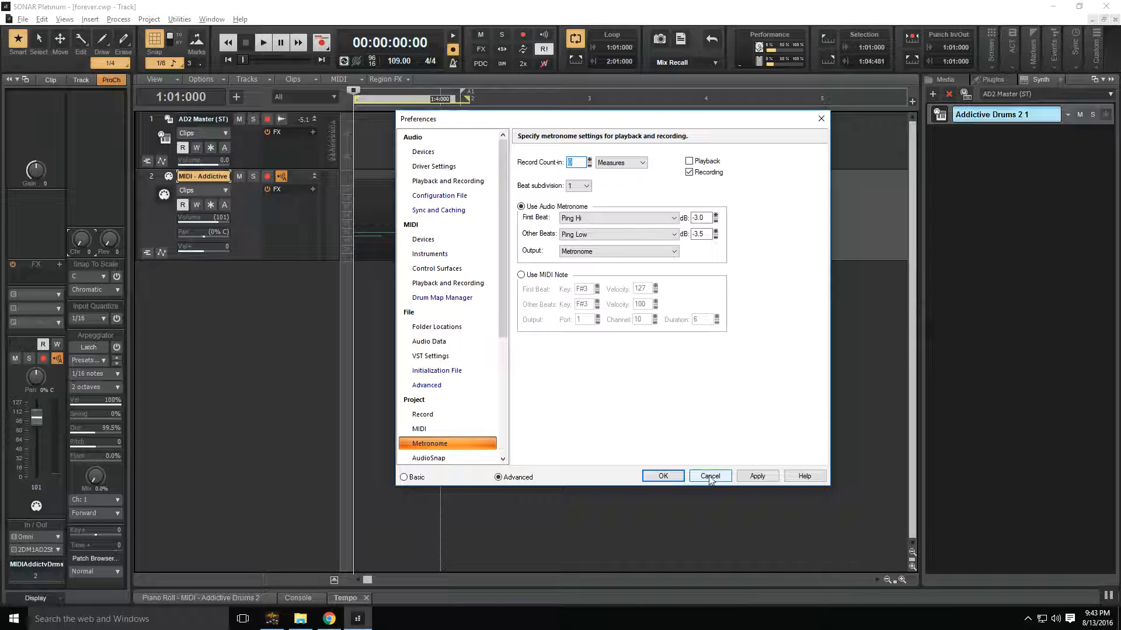
pyautogui.click(710, 475)
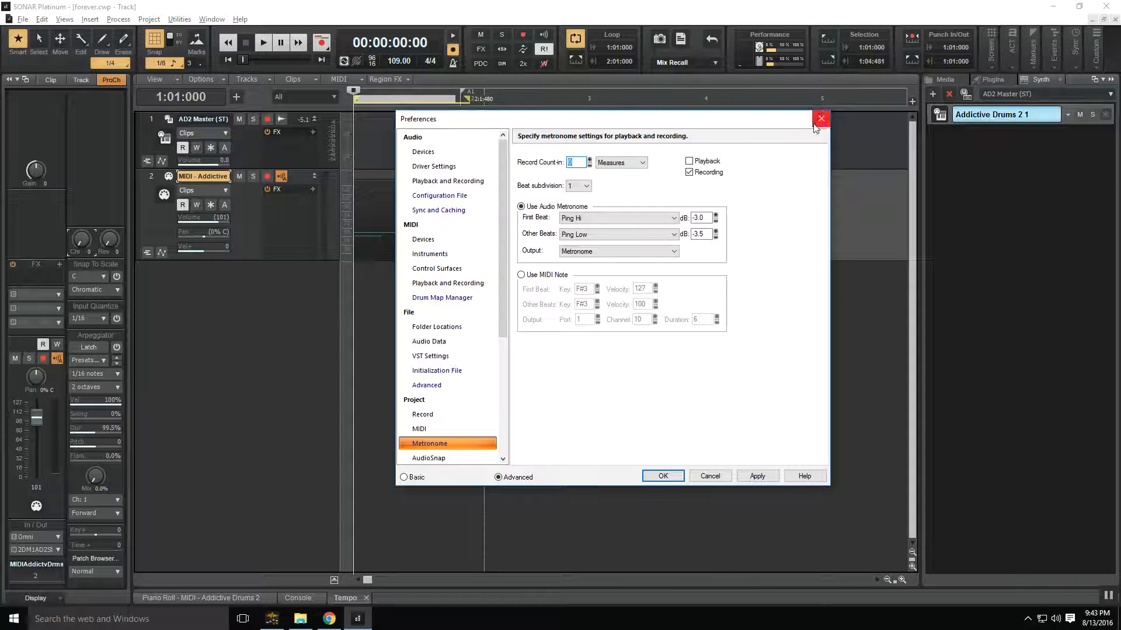
pyautogui.click(820, 118)
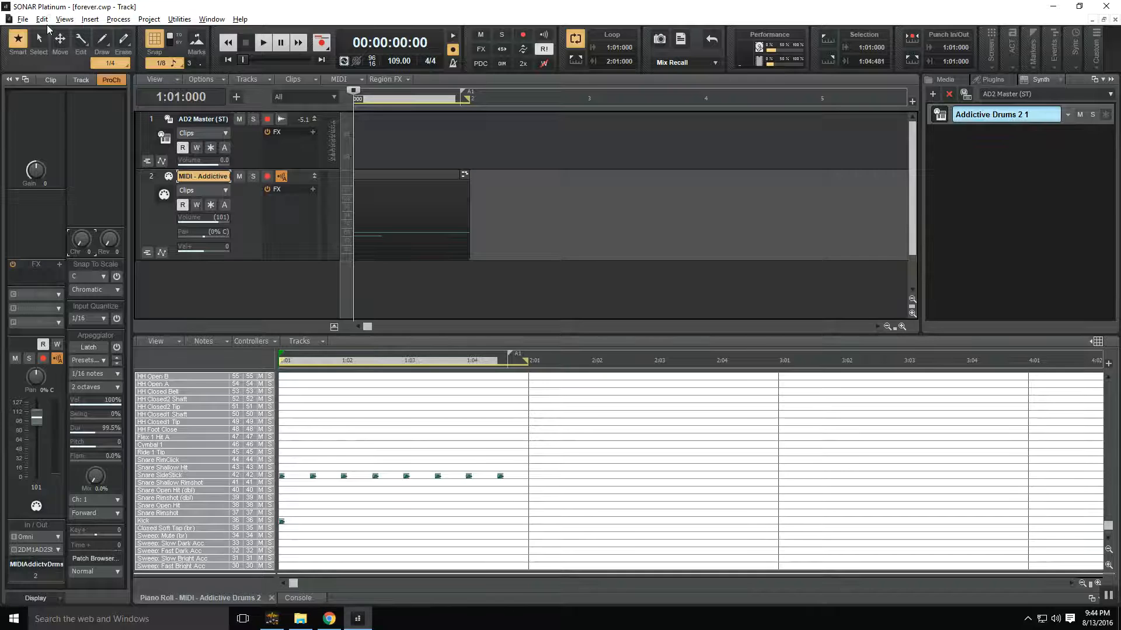
# Open the Tempo view from the Views menu, showing the steady 109 BPM tempo line
pyautogui.click(64, 19)
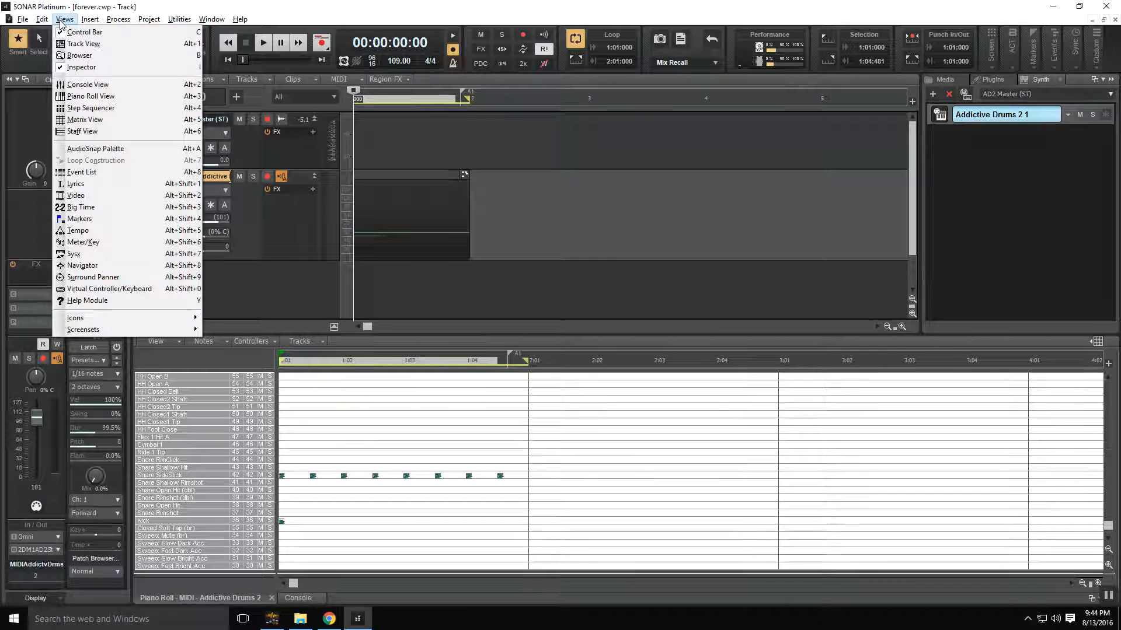
pyautogui.moveTo(76, 183)
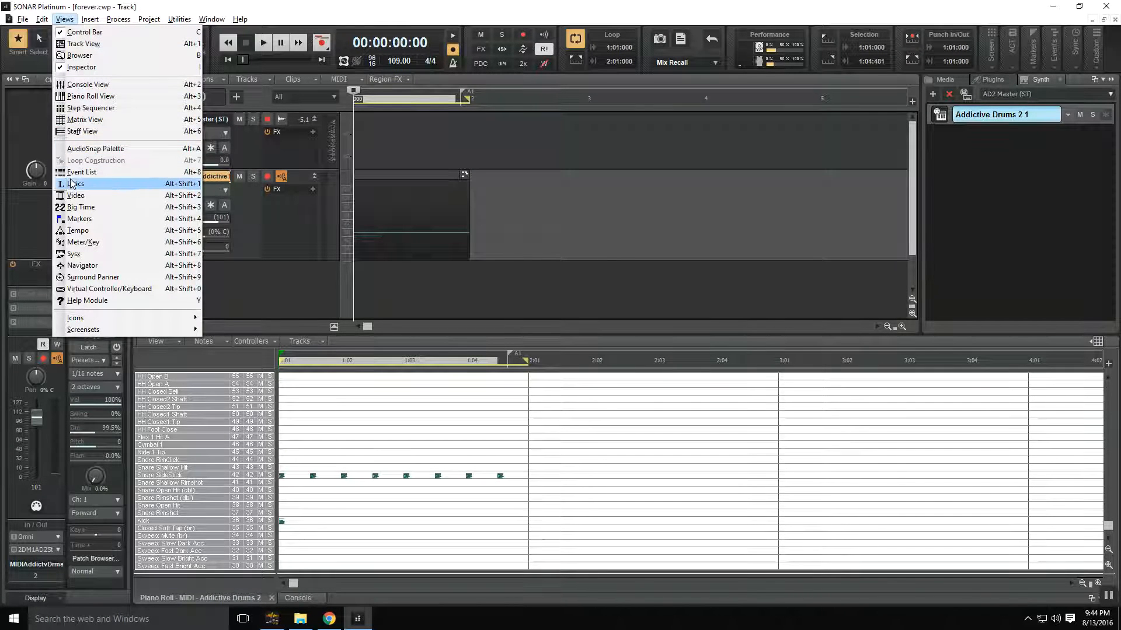
pyautogui.moveTo(78, 230)
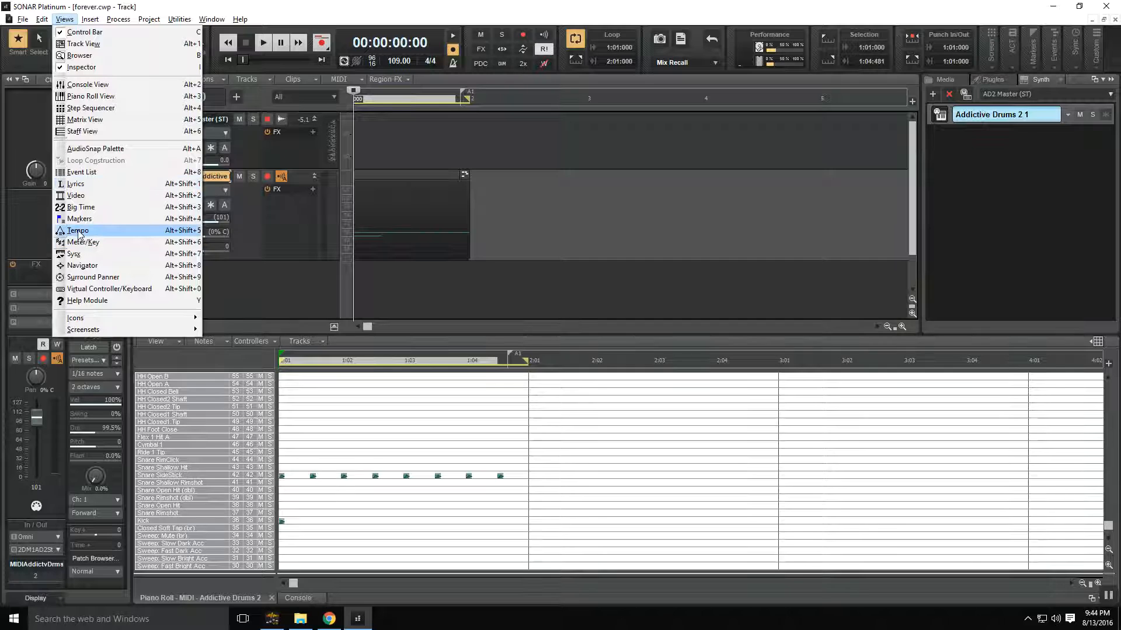
pyautogui.click(78, 231)
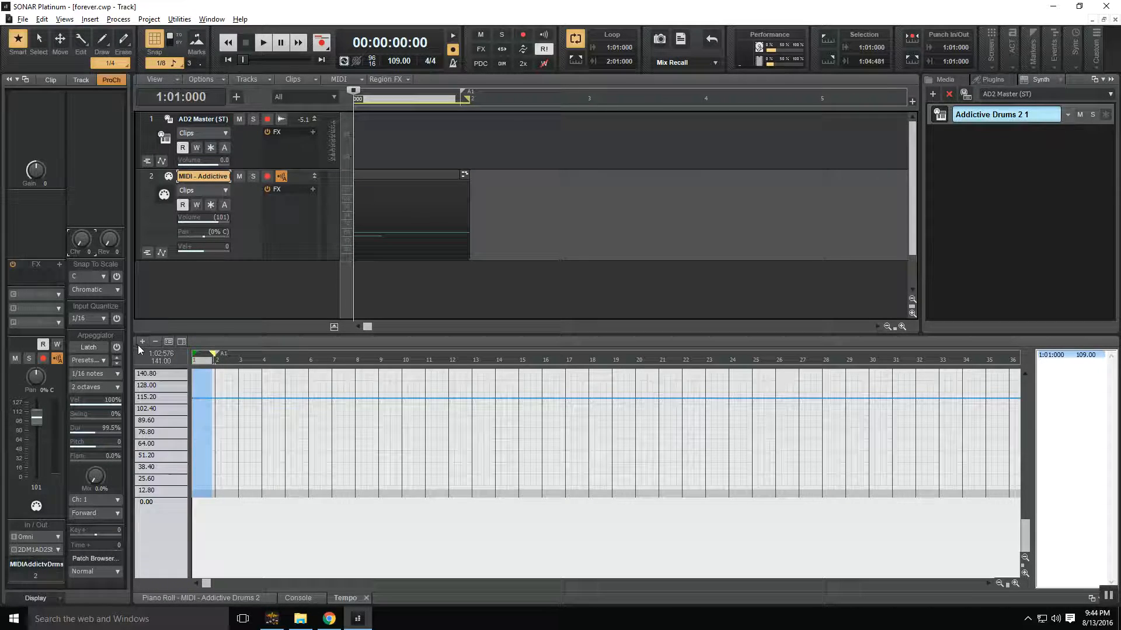
pyautogui.moveTo(142, 341)
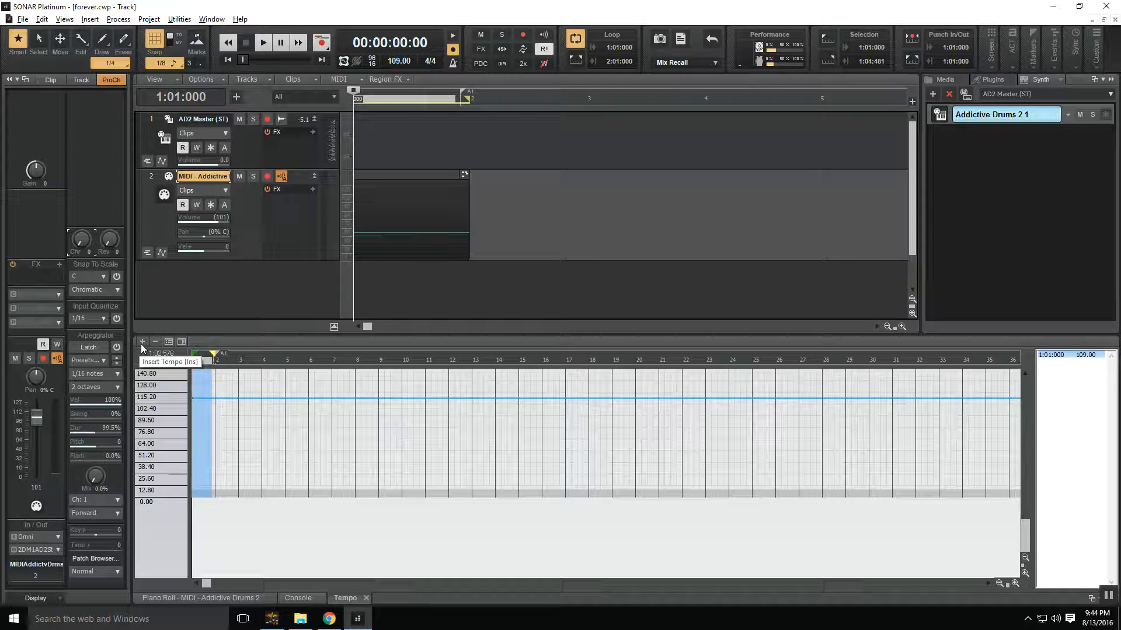
# Insert a tapped 105 BPM tempo at 1:01:000 and start playback
pyautogui.click(142, 342)
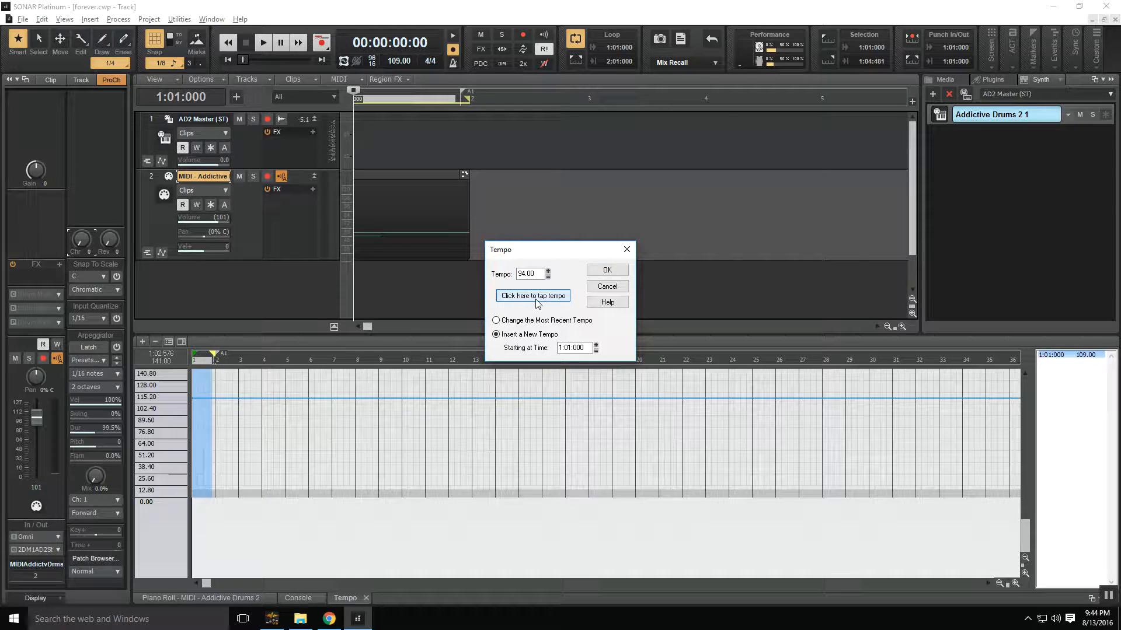
pyautogui.click(532, 296)
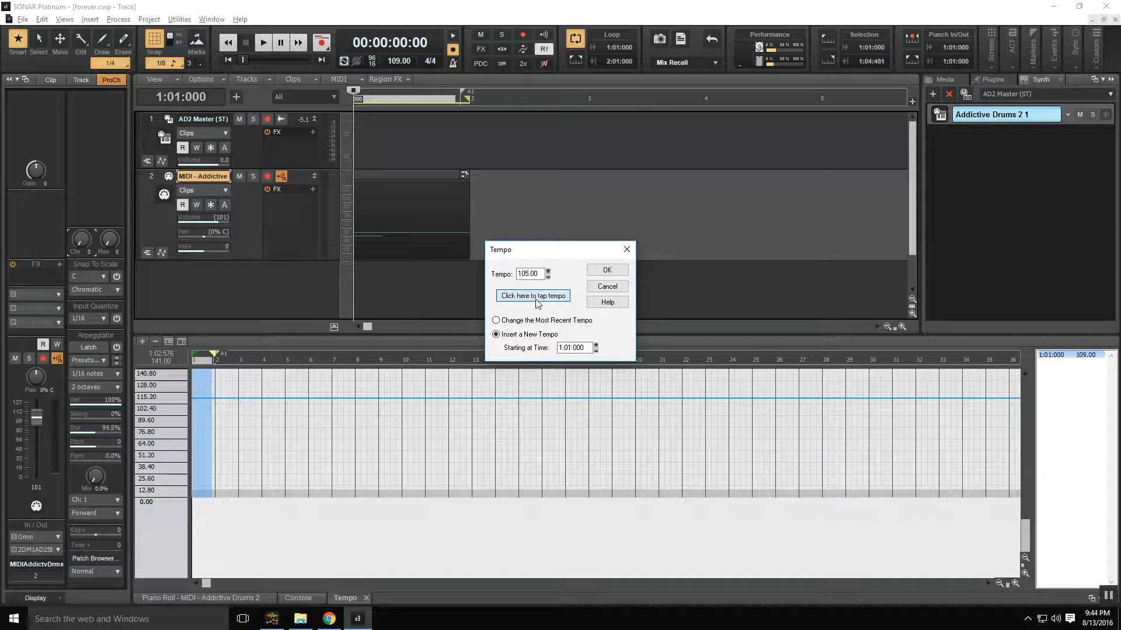
pyautogui.click(533, 295)
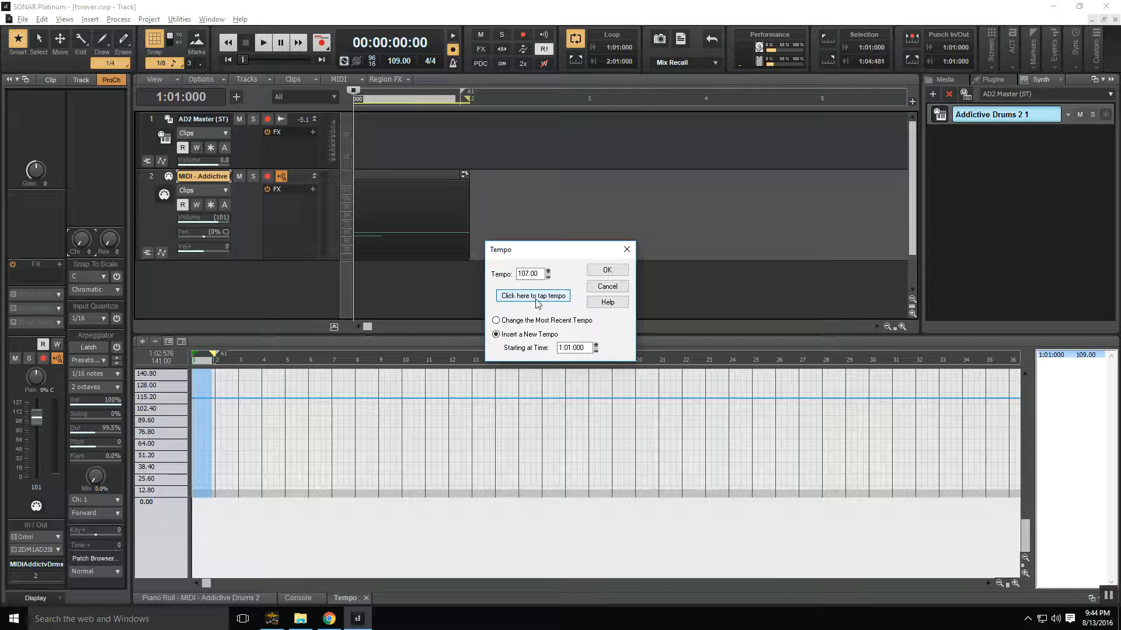
pyautogui.click(532, 296)
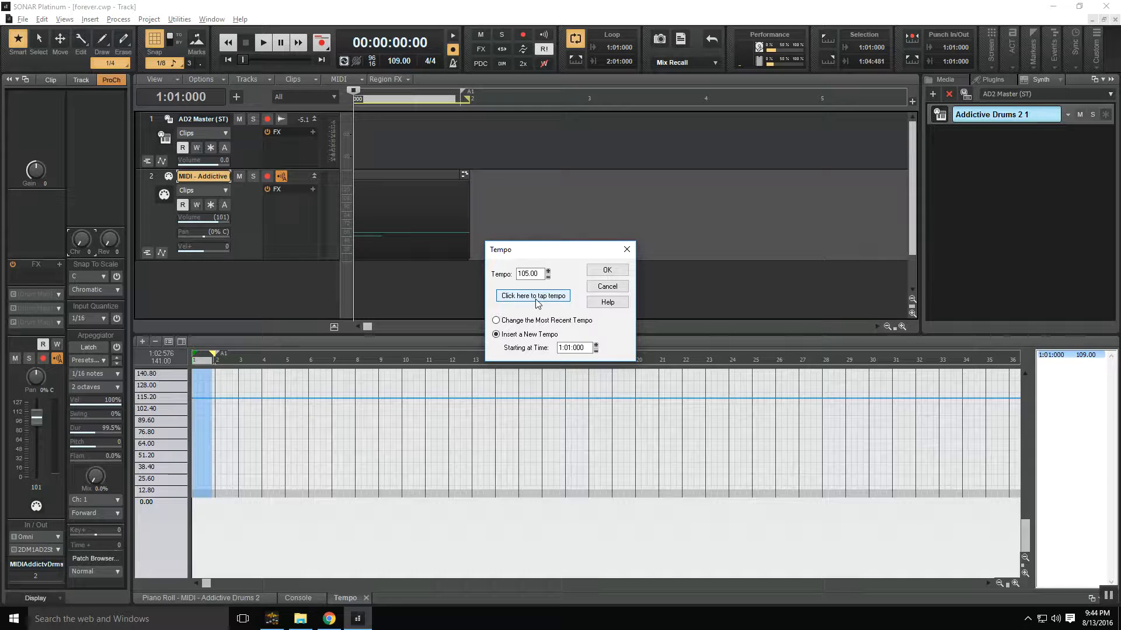
pyautogui.click(607, 270)
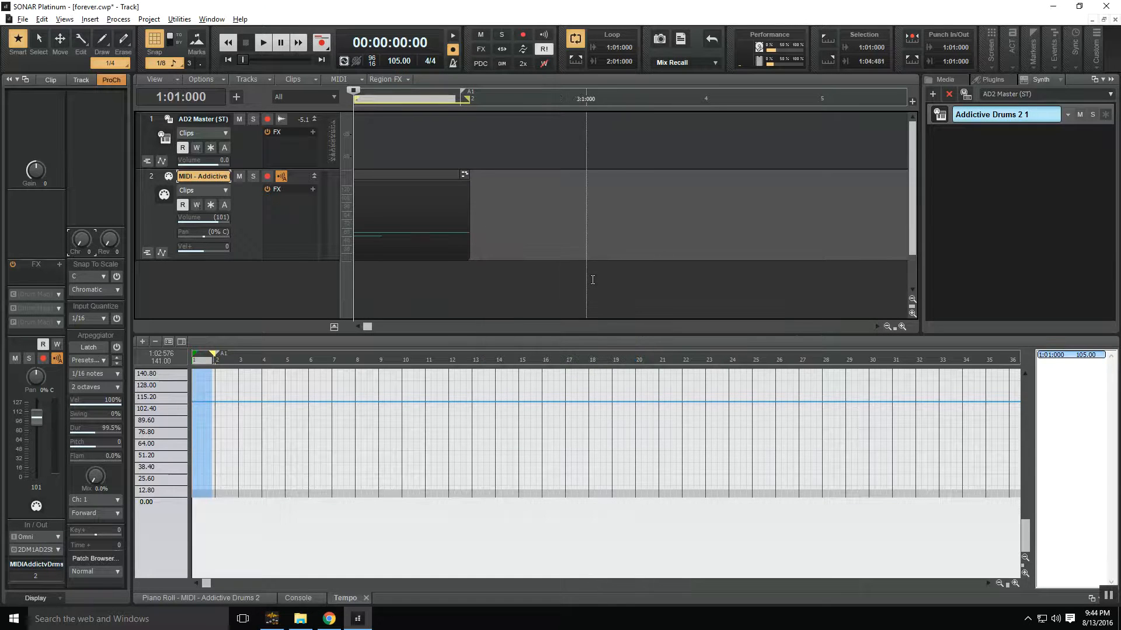
pyautogui.click(263, 42)
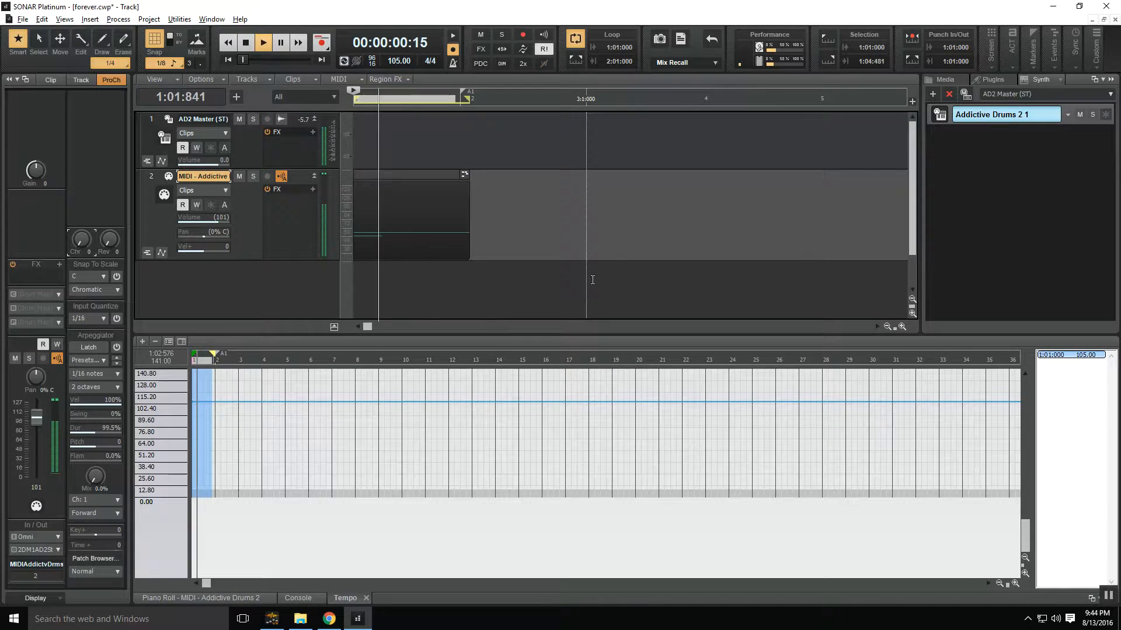